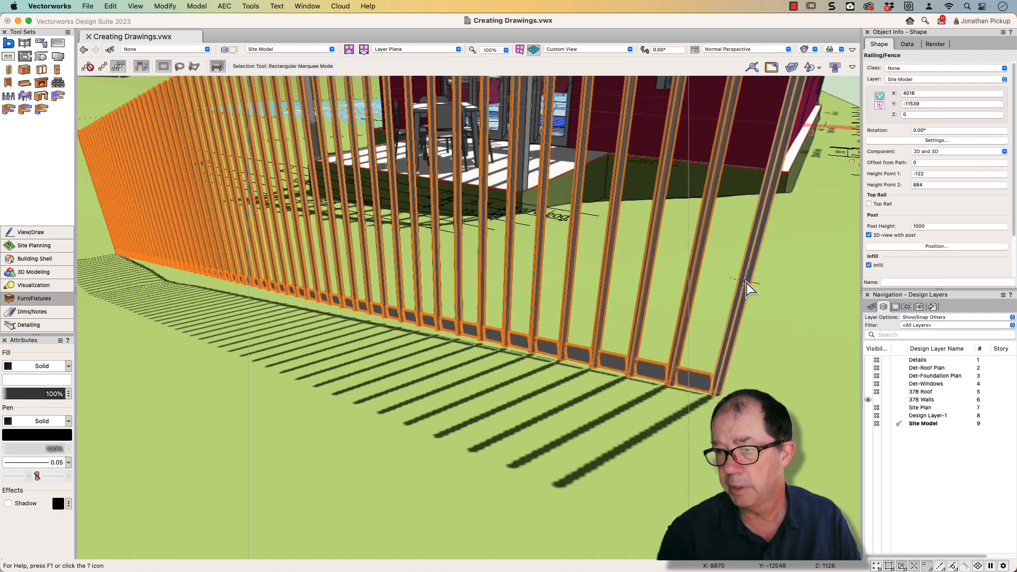
mouse_move(626, 366)
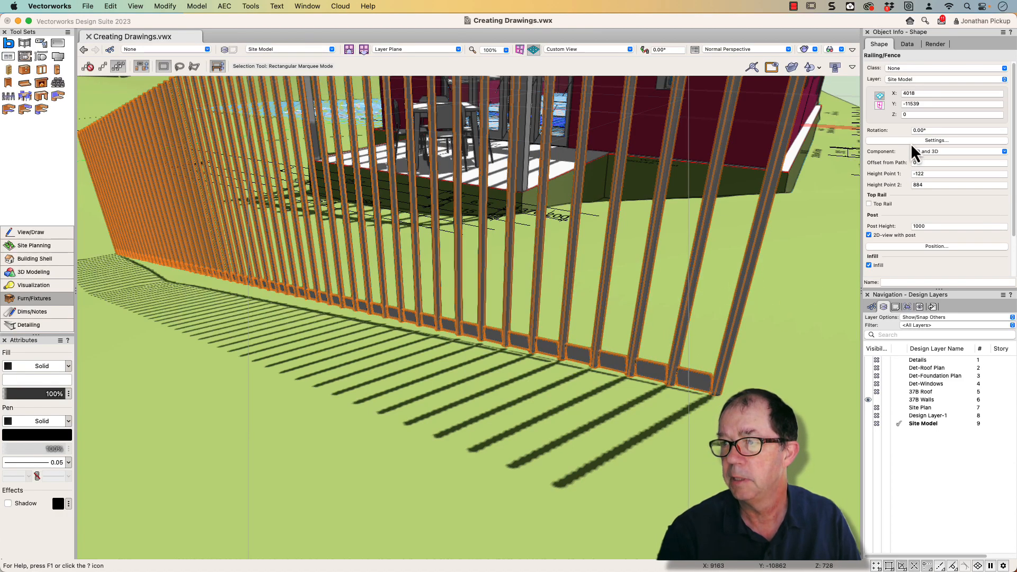
Review the fence's Post/Bracket and Infill settings, toggling the bottom-rail infill off and back on.
left_click(936, 140)
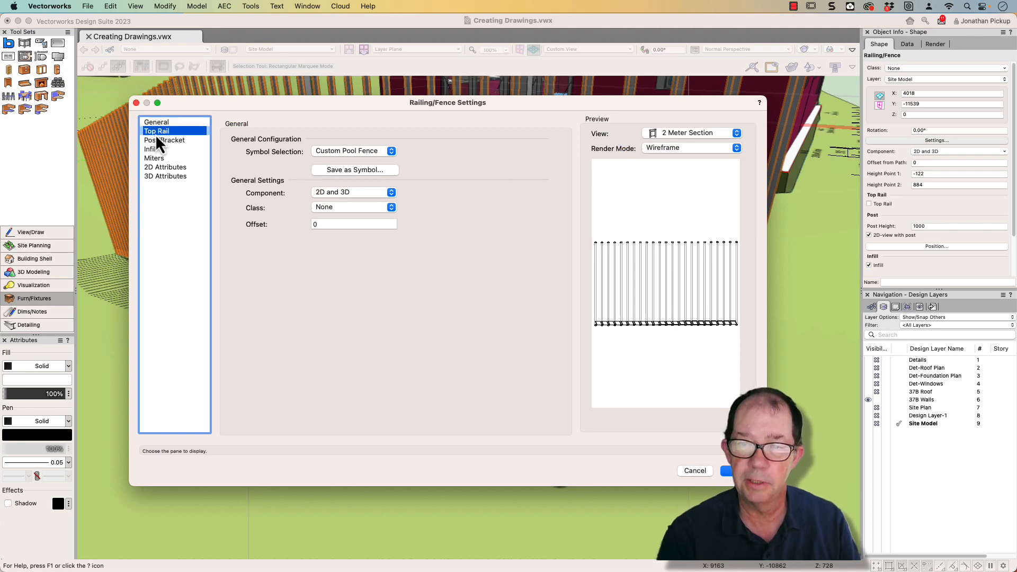
left_click(164, 139)
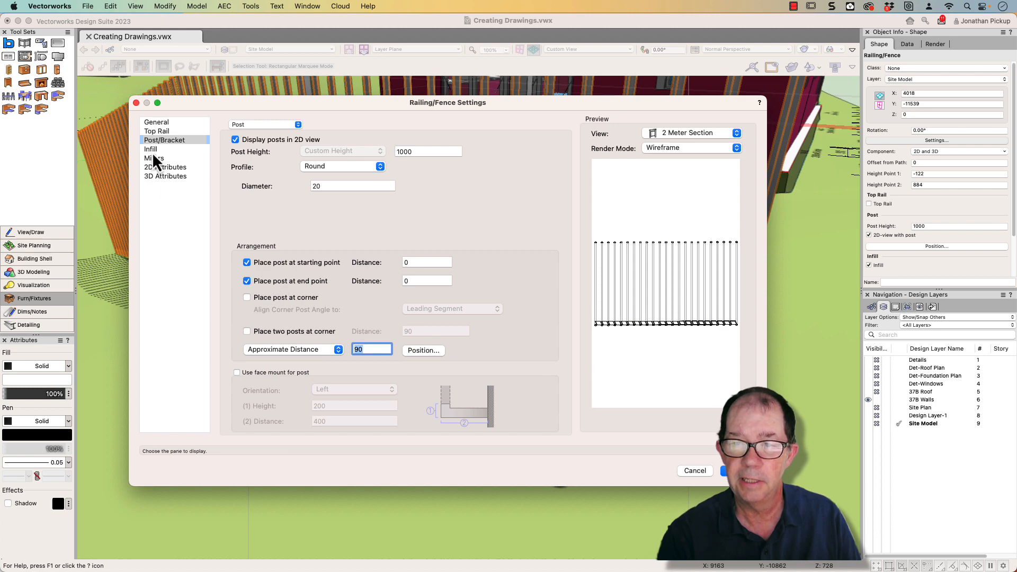
left_click(151, 149)
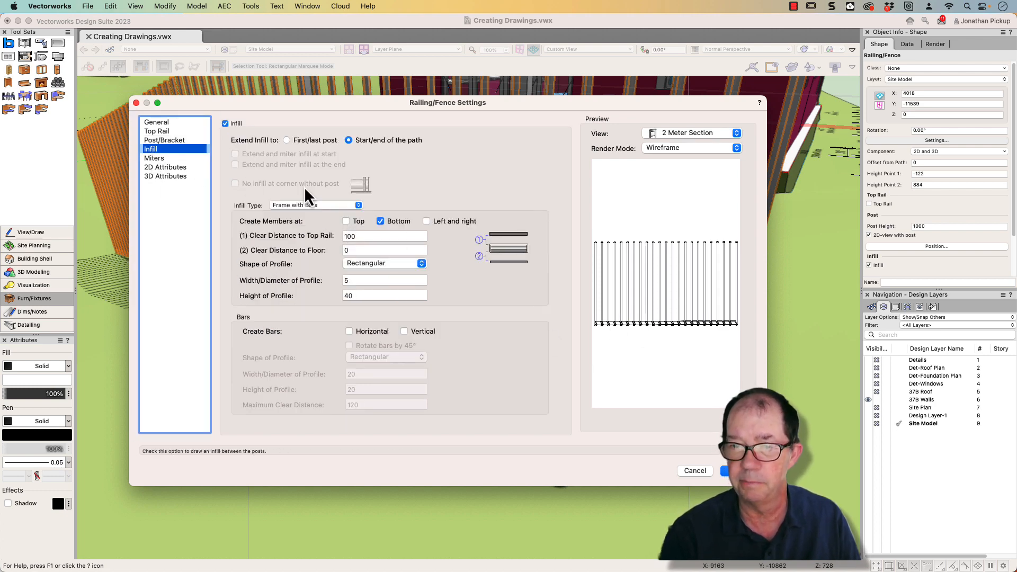
left_click(224, 124)
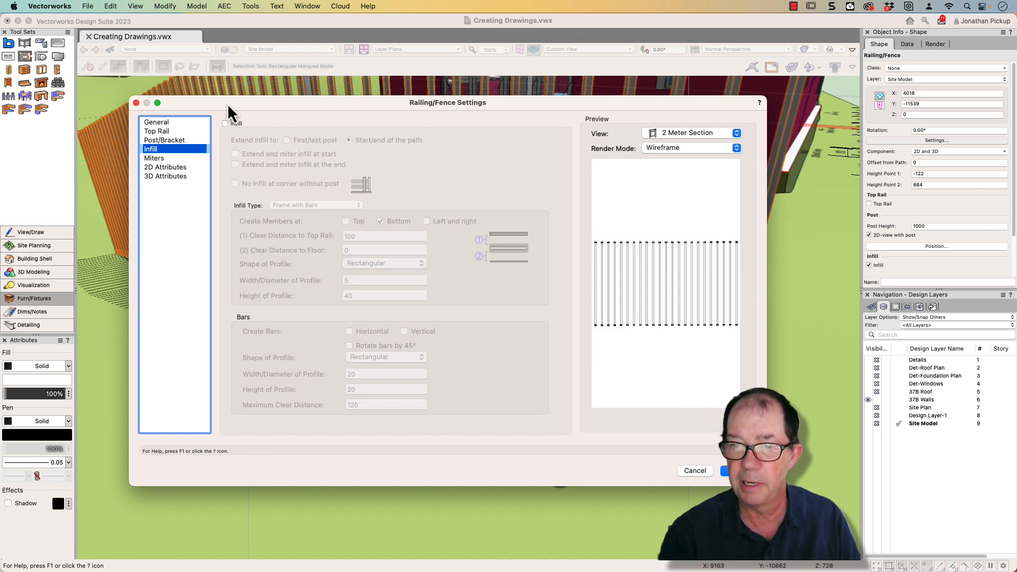
left_click(224, 123)
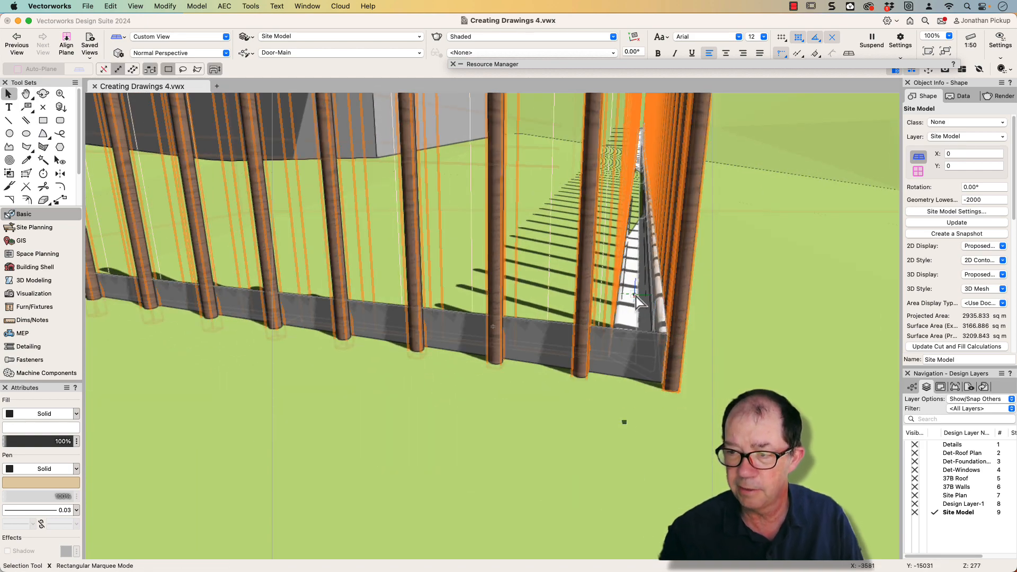
mouse_move(648, 316)
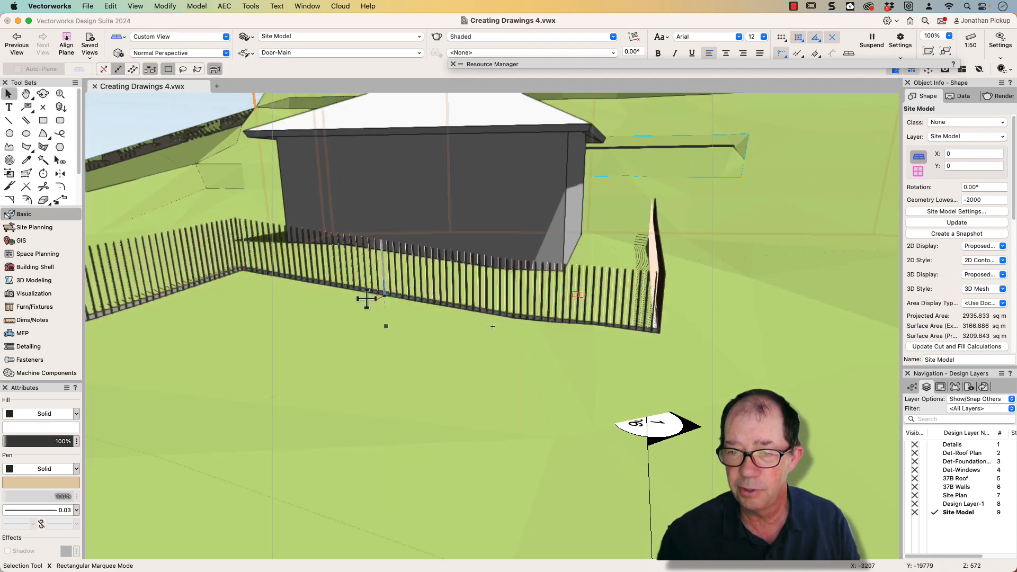
Show the pool fence following the site model in Creating Drawings 4.vwx in Vectorworks 2024.
left_click(648, 328)
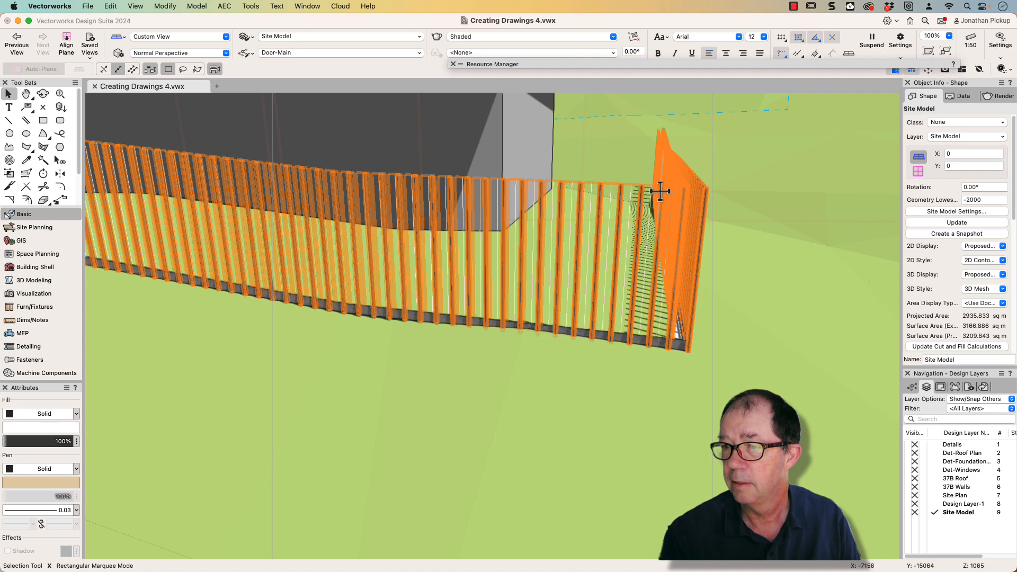
Open the Fence Pool Fence style from Object Info and review its post placement and profile.
left_click(999, 192)
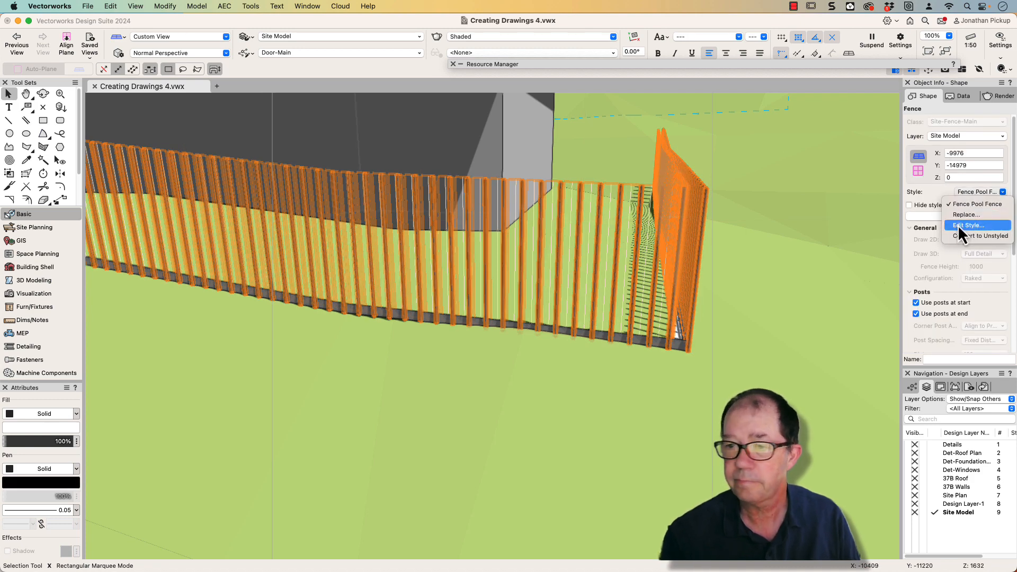
left_click(968, 225)
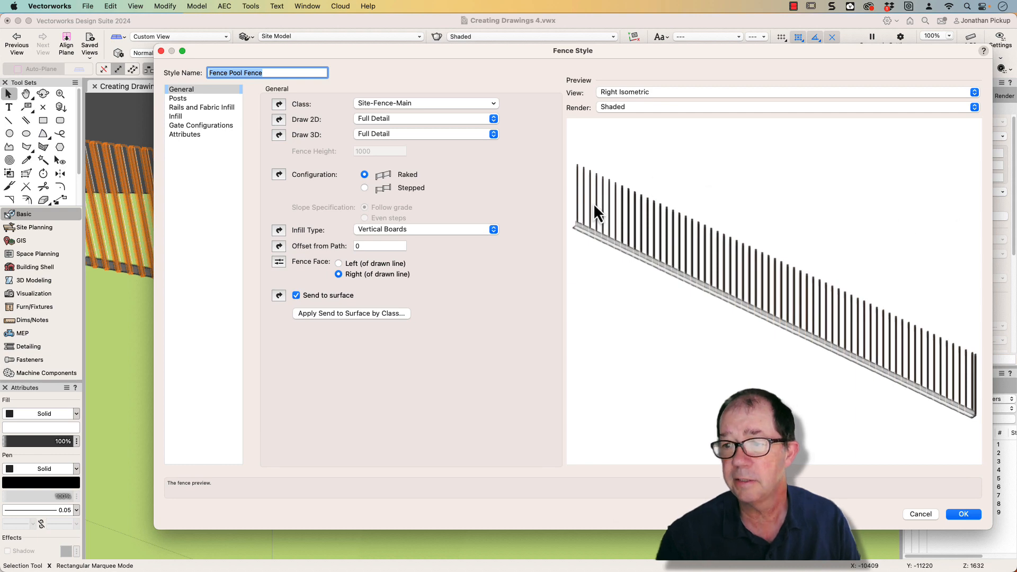
mouse_move(634, 183)
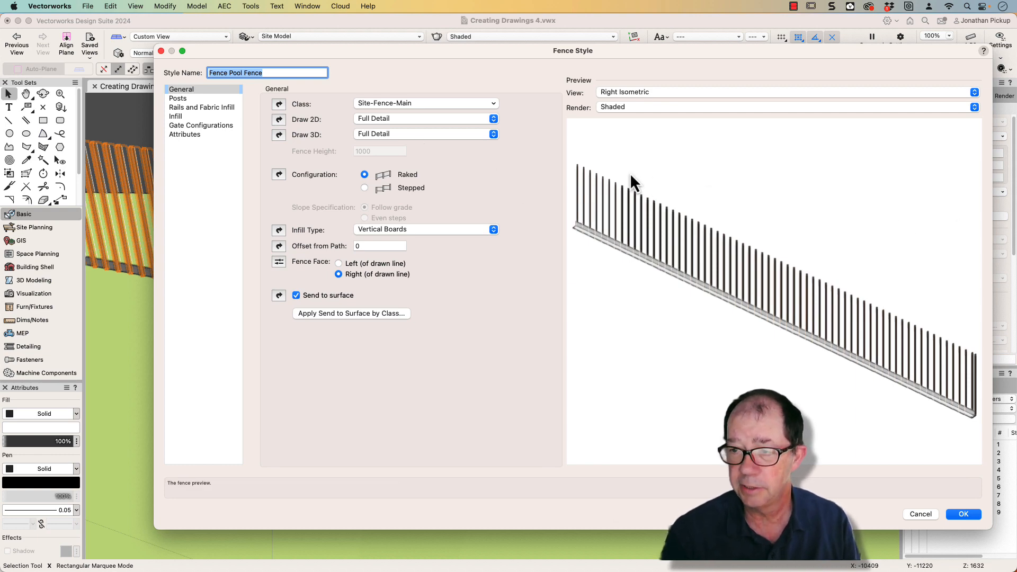
left_click(178, 98)
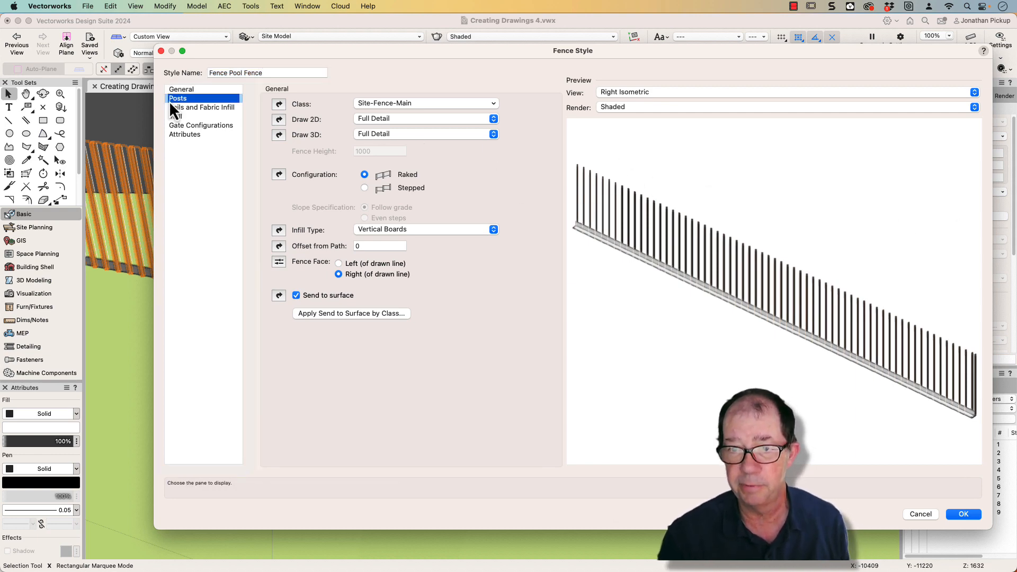
left_click(183, 98)
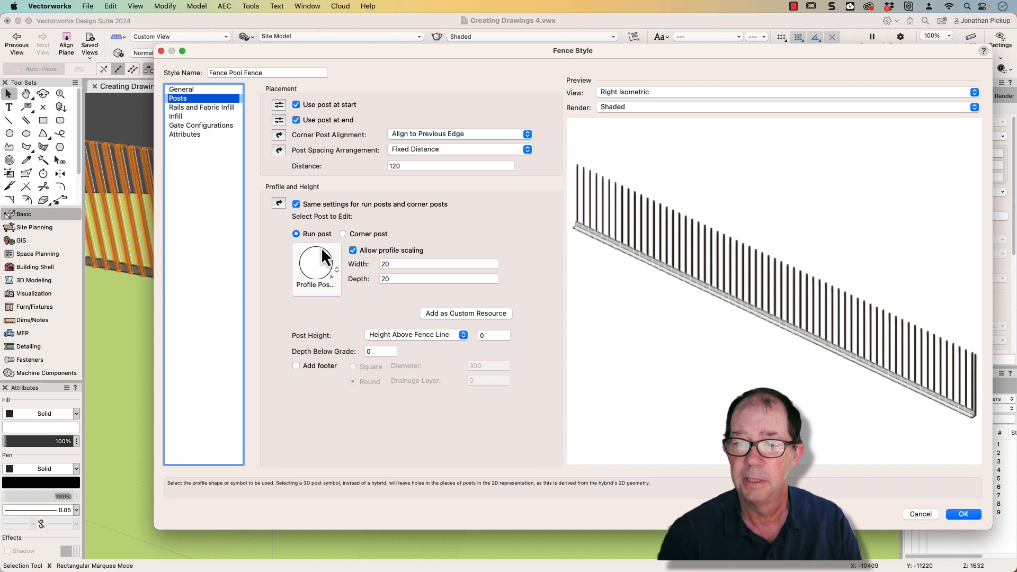
left_click(202, 107)
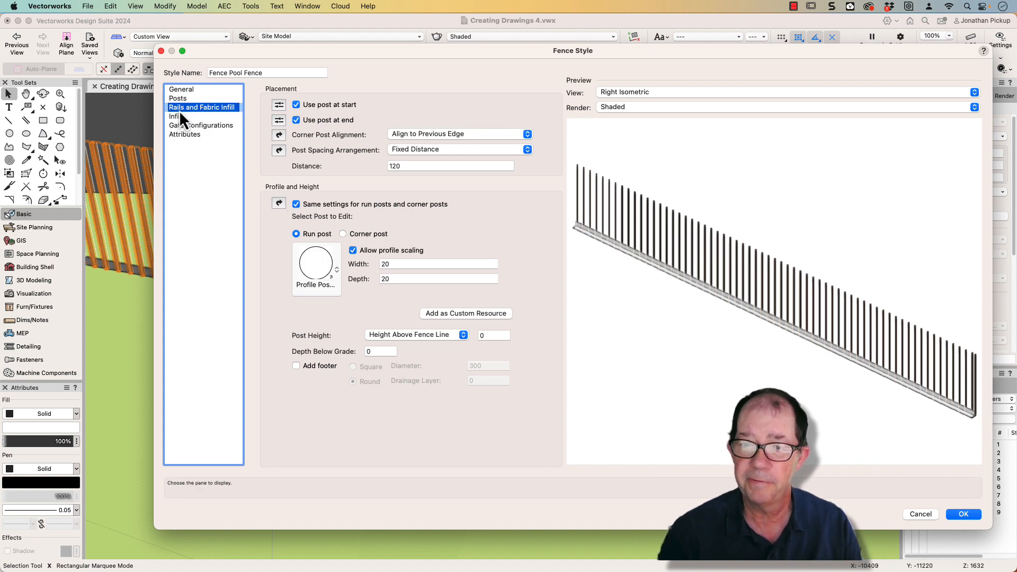
Check rail 1's angle profile, 75 by 75, and its height above grade, then OK.
left_click(201, 107)
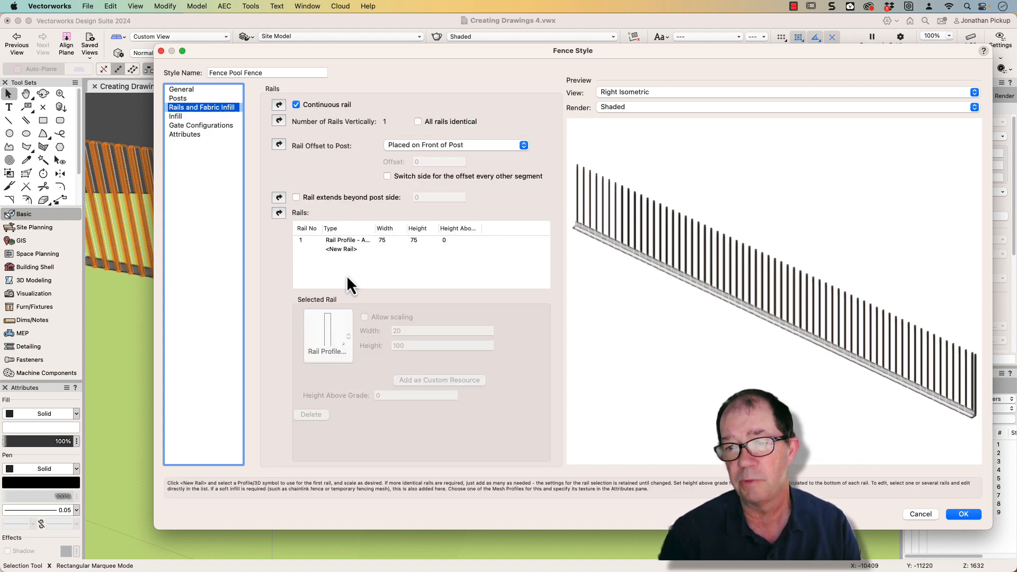
left_click(346, 240)
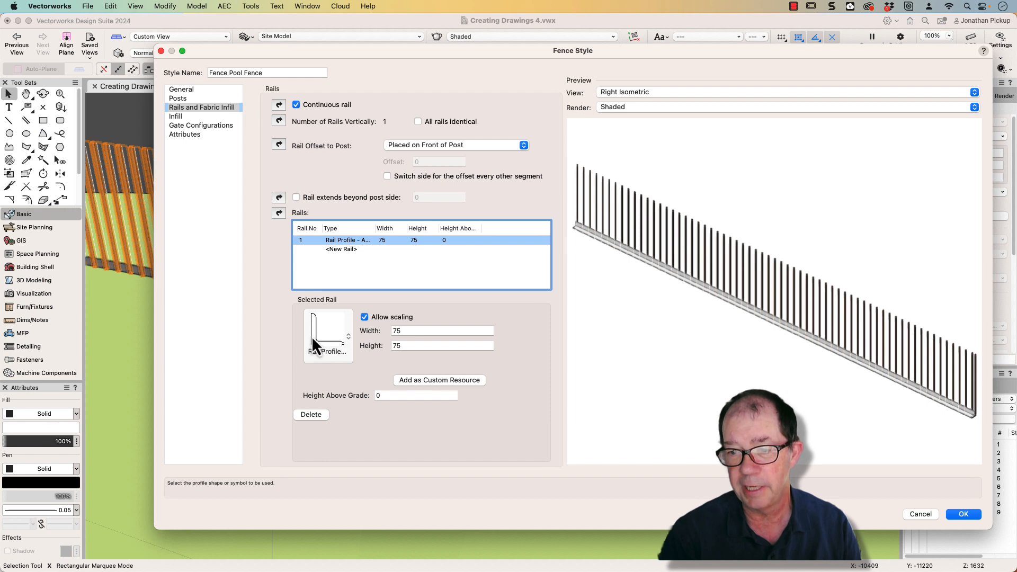
mouse_move(346, 367)
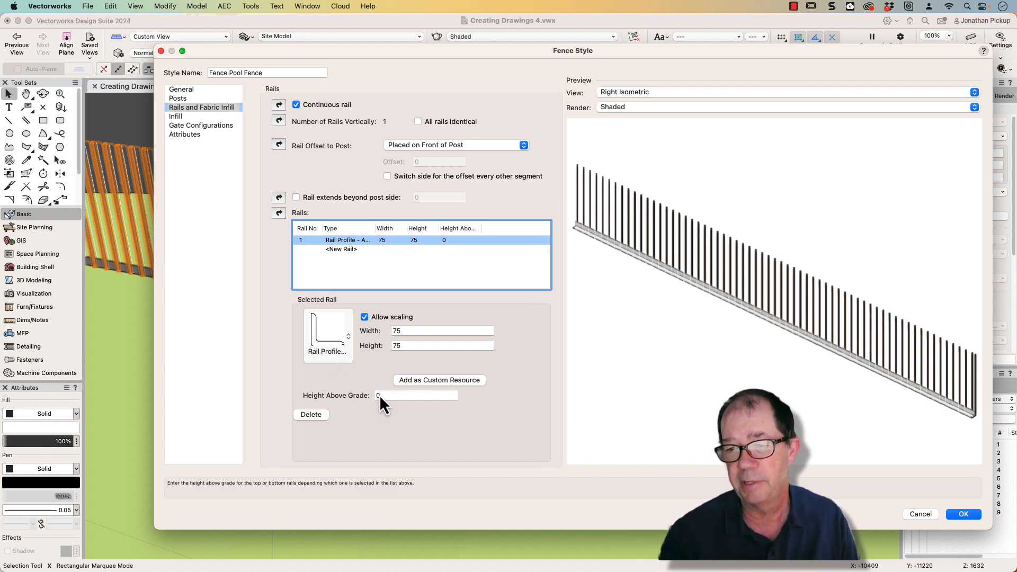
left_click(415, 395)
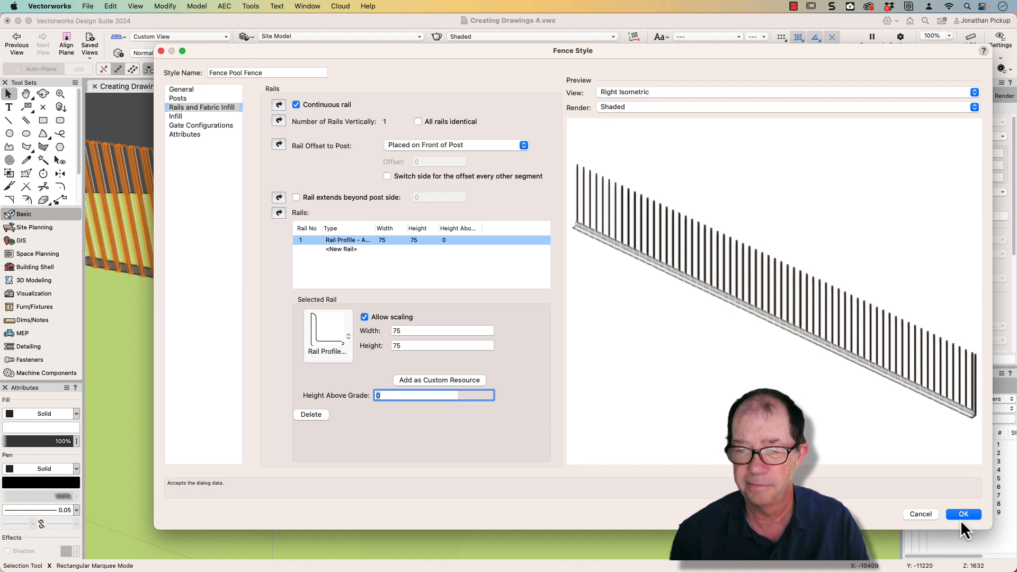
left_click(963, 513)
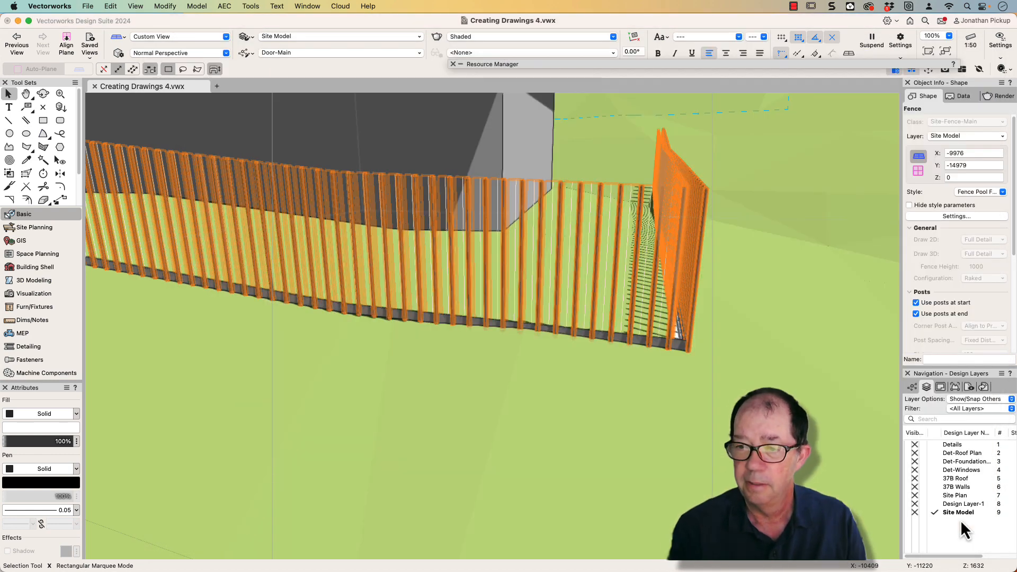